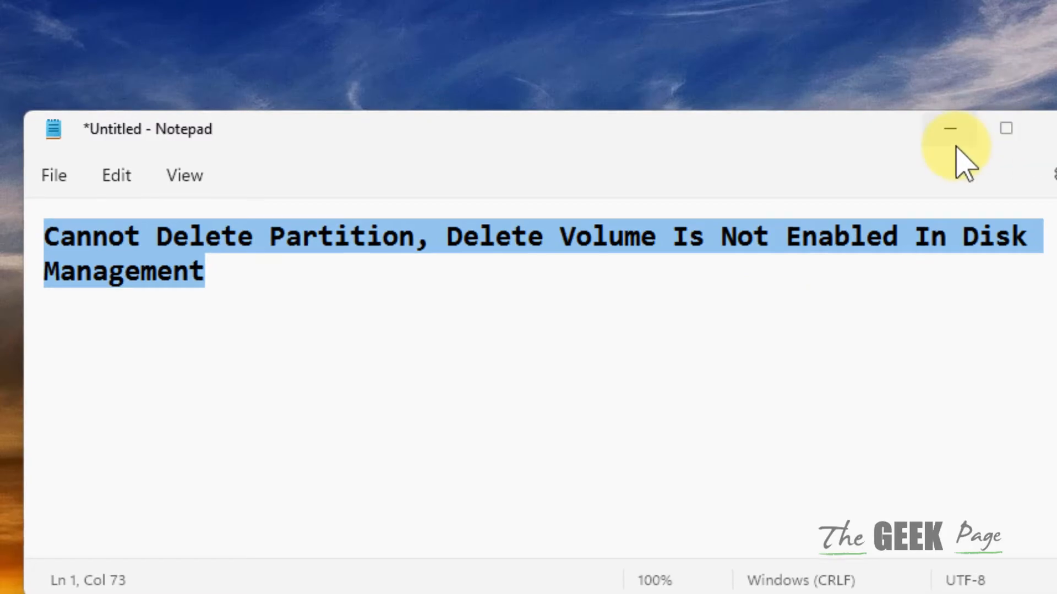
- Minimize the Notepad note about the disk-partition problem to reveal the desktop
left_click(950, 128)
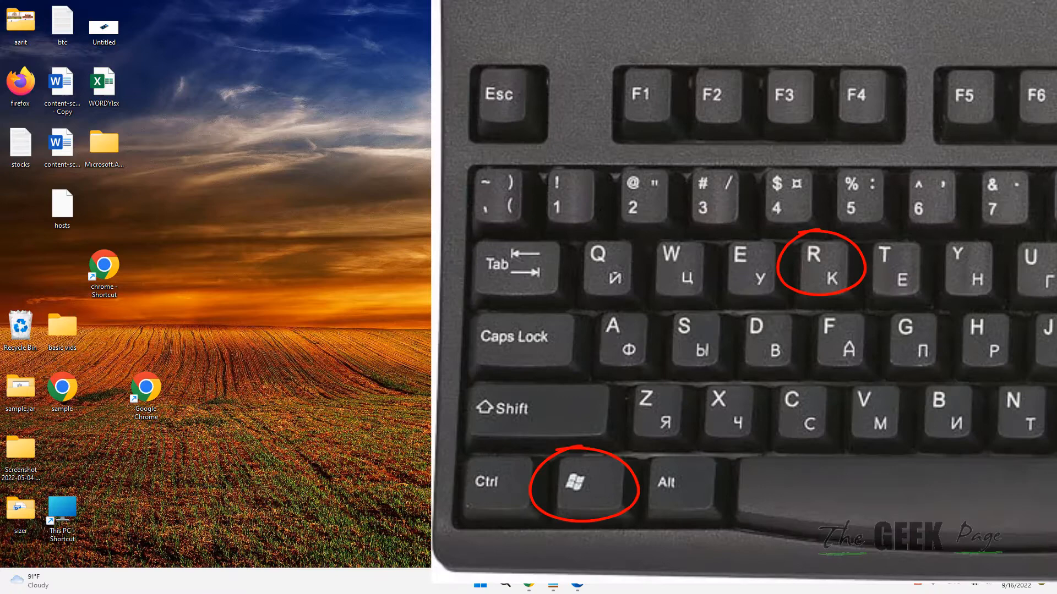
- Launch System Properties from the Run box with the SYSDM.CPL command
key("Win+r")
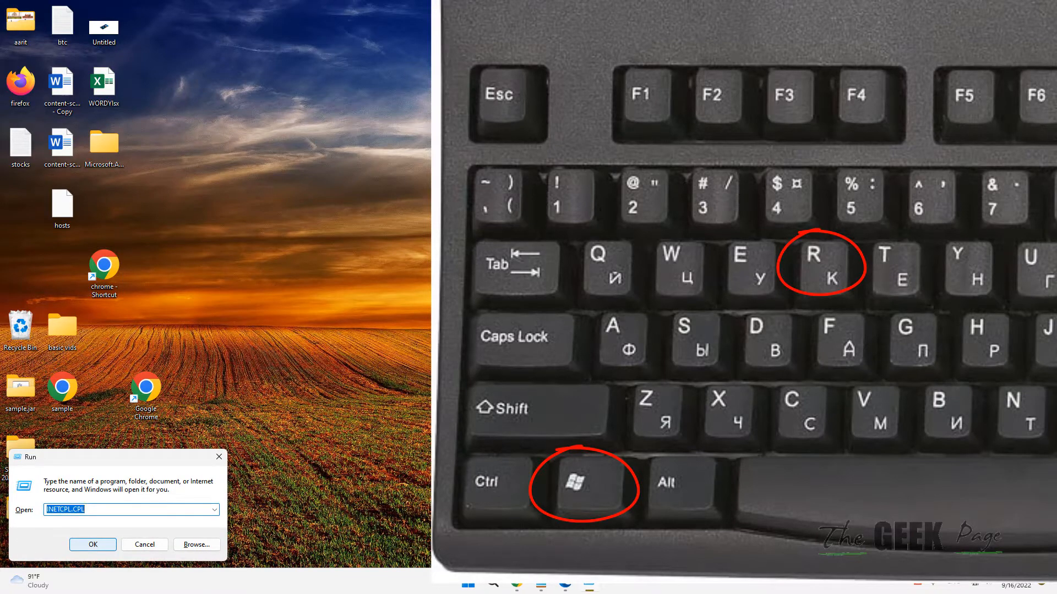
type("SYSDM.C")
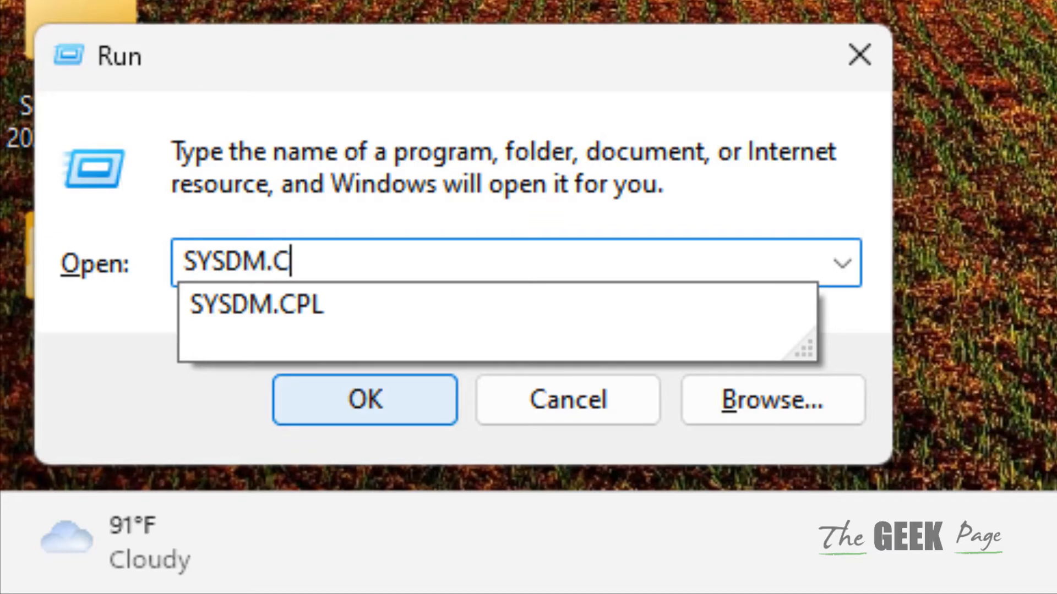
left_click(257, 305)
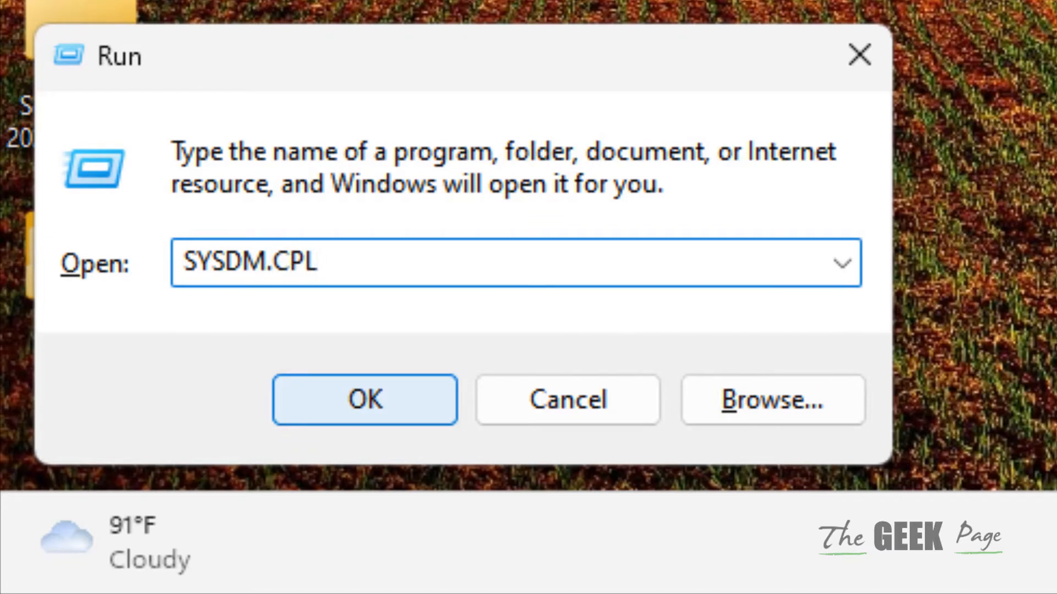
left_click(364, 399)
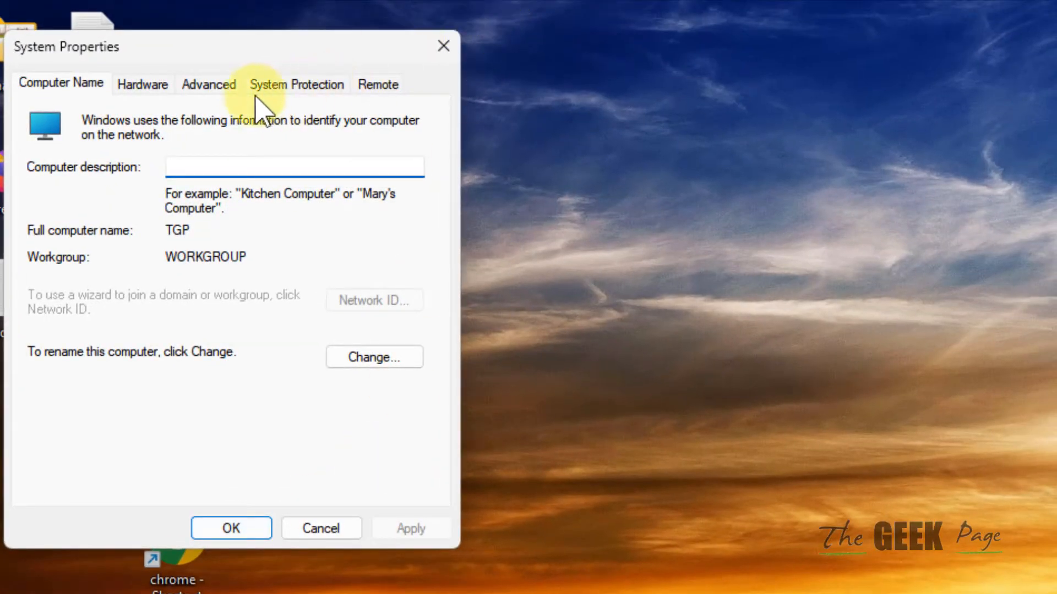
- Reach Performance Options through the Advanced system settings
left_click(208, 84)
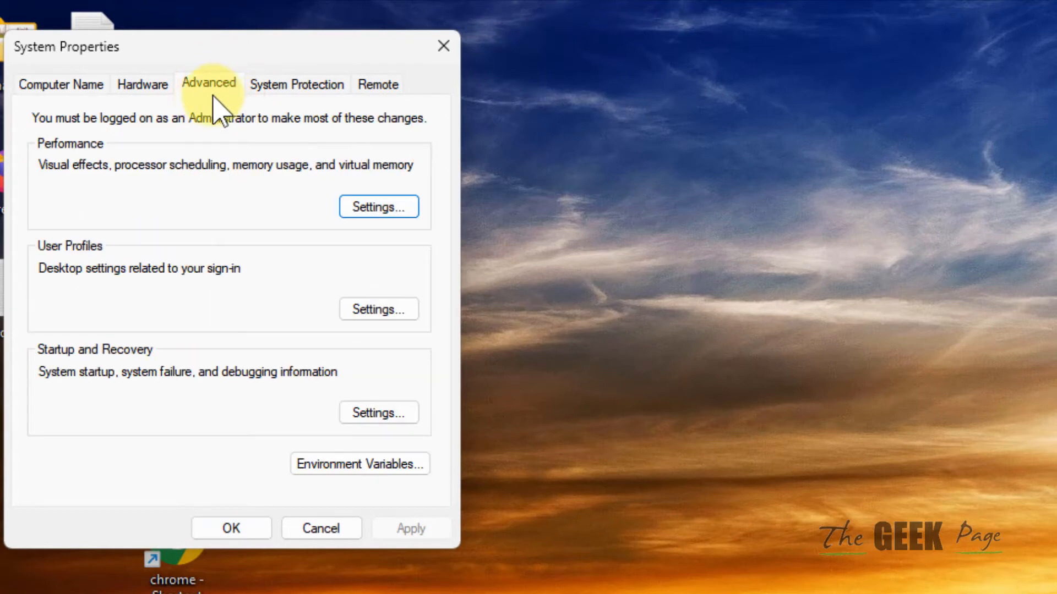
mouse_move(127, 182)
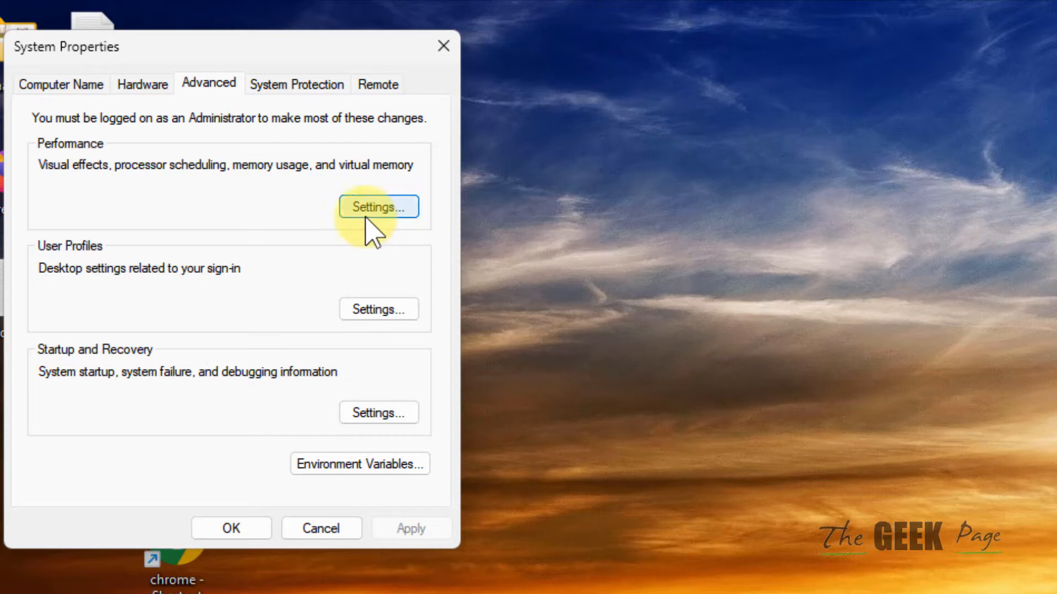
left_click(377, 206)
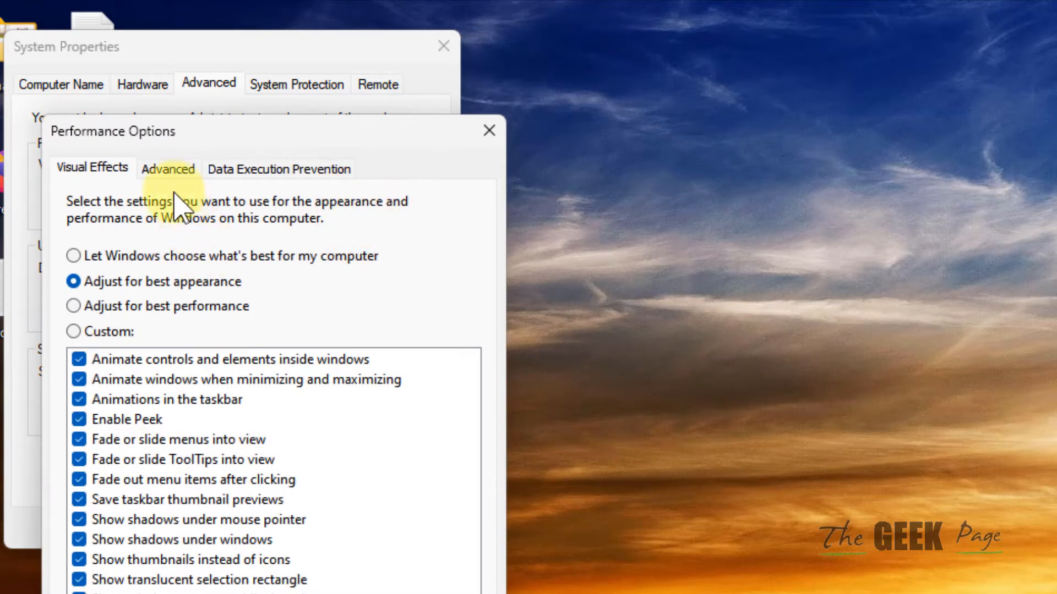
- Reach the Virtual Memory paging file window from Performance Options' advanced settings
left_click(167, 168)
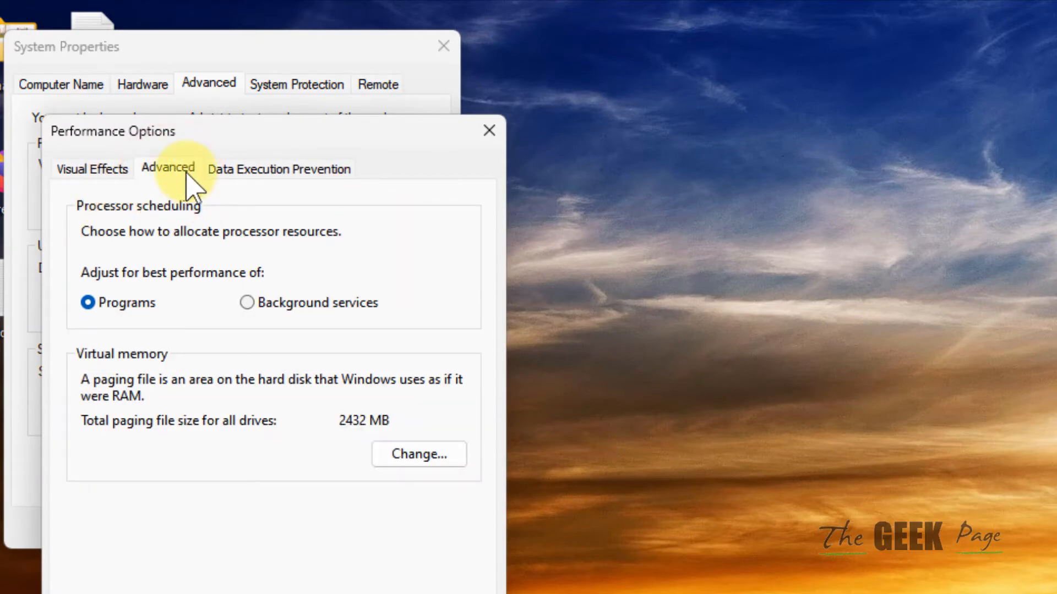
mouse_move(276, 482)
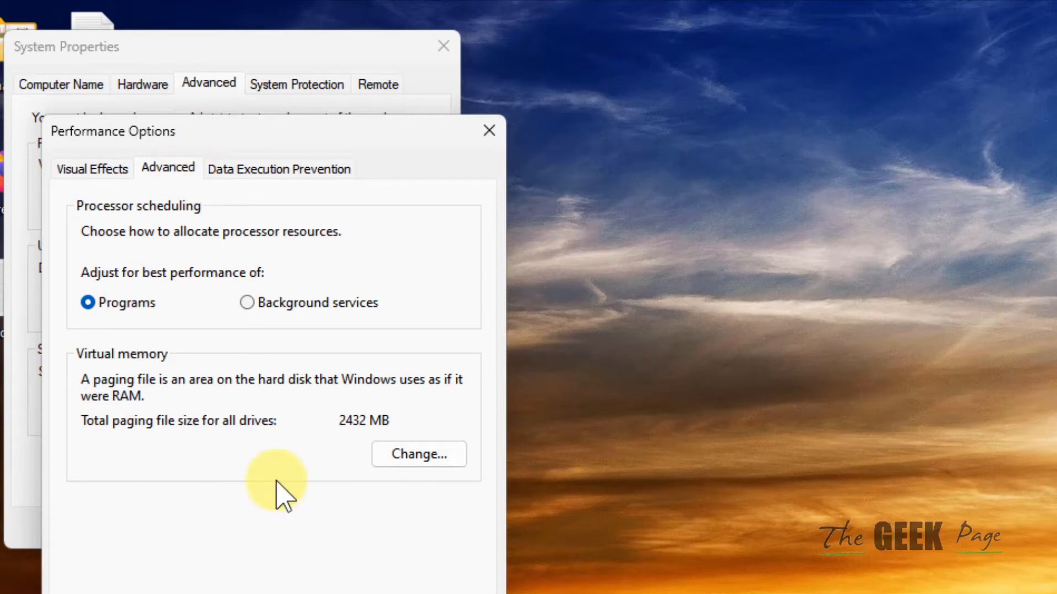
left_click(417, 453)
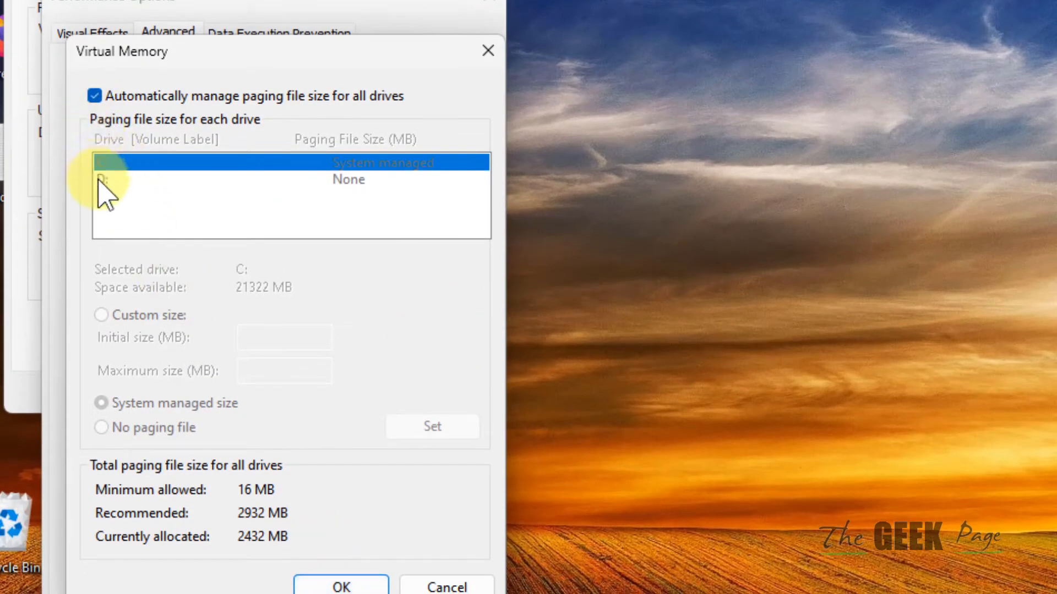
- Turn off automatic paging file management and set drive D: to no paging file
left_click(95, 94)
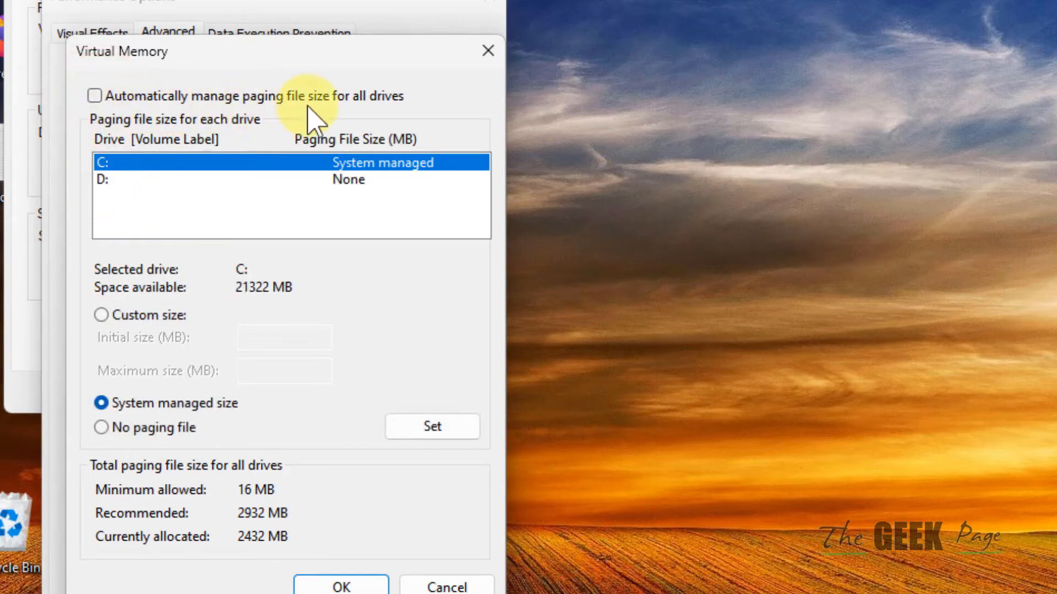
mouse_move(384, 125)
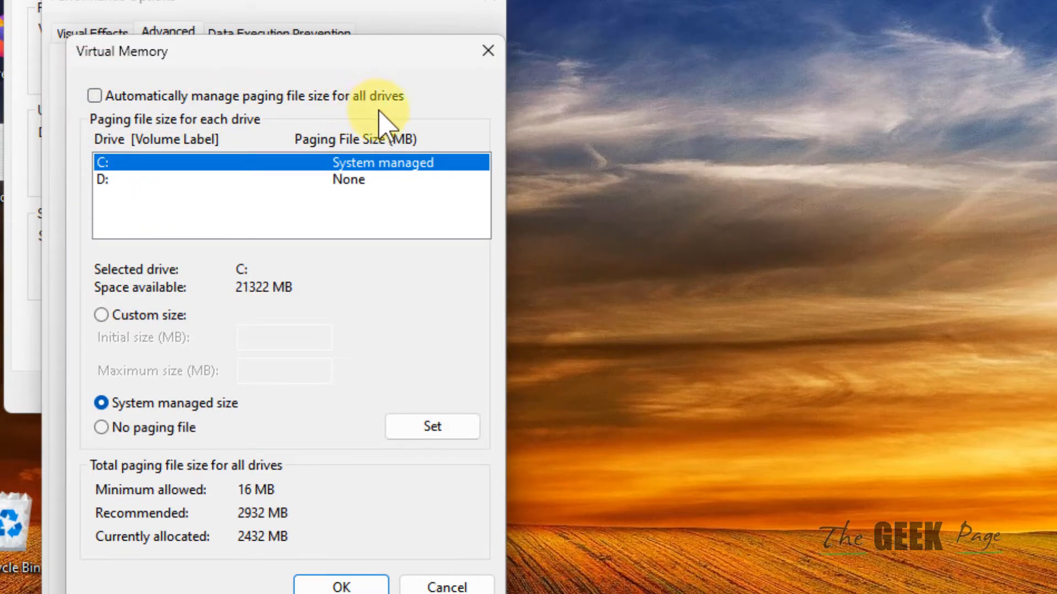
left_click(101, 179)
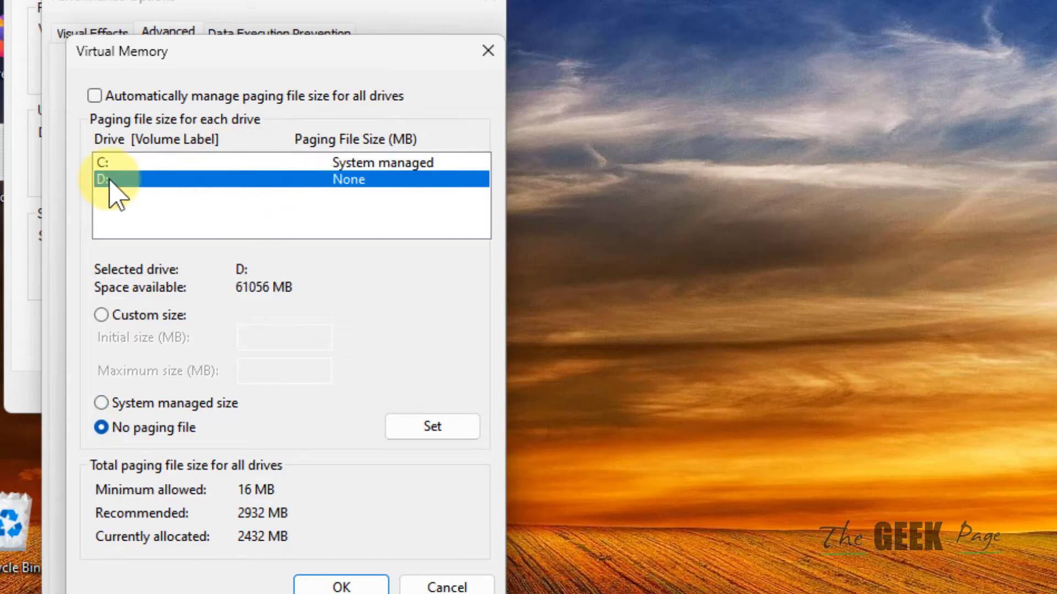
mouse_move(141, 192)
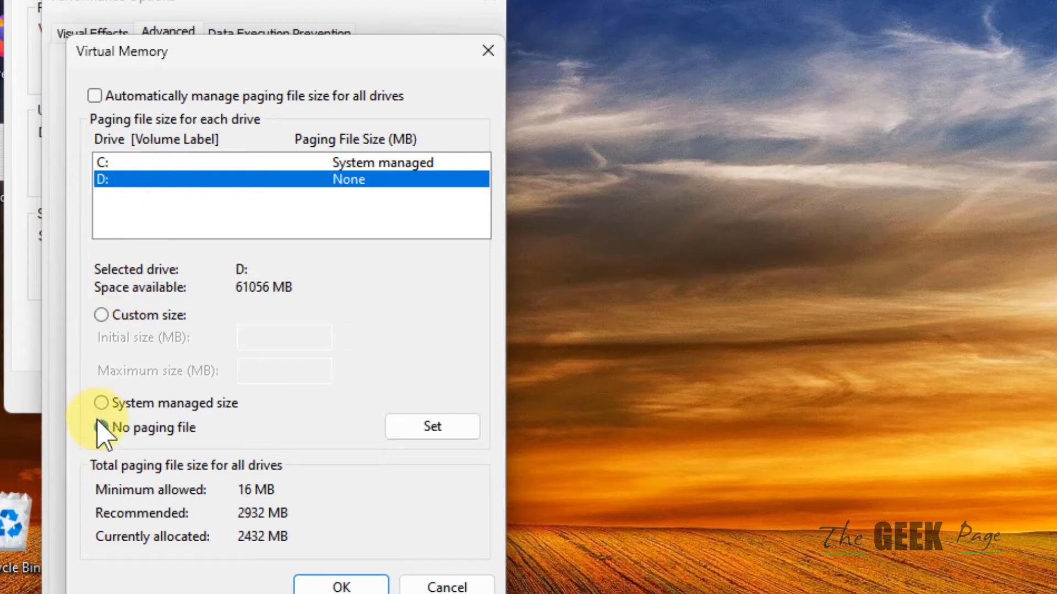
left_click(101, 427)
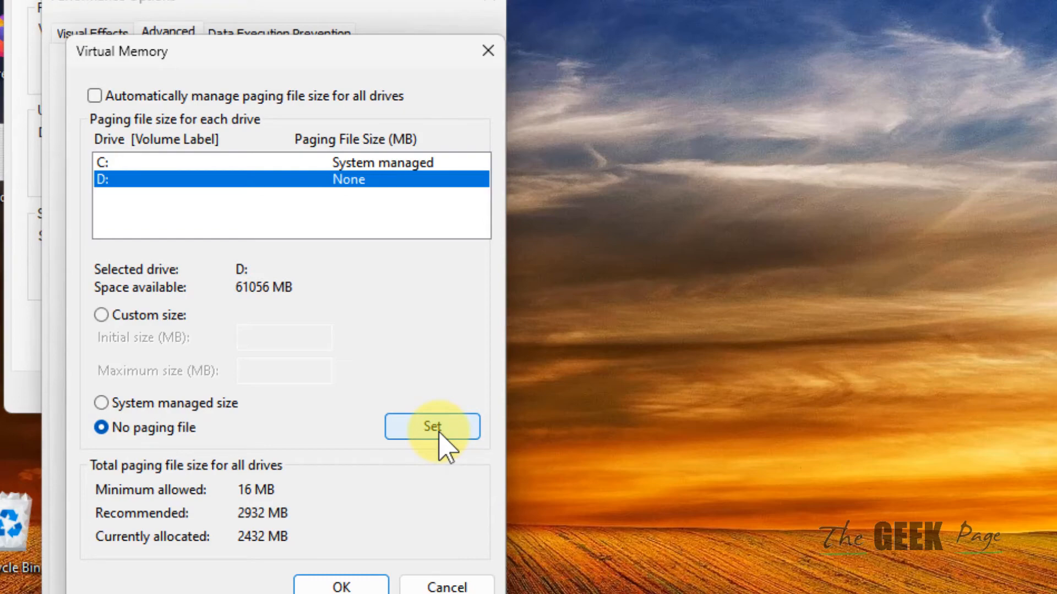
left_click(340, 584)
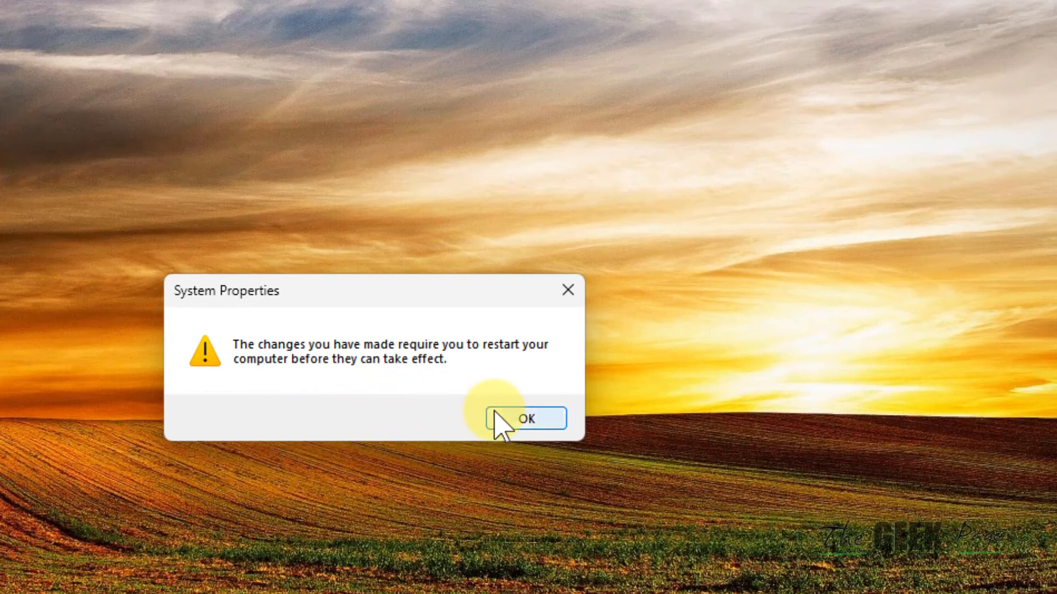
mouse_move(509, 485)
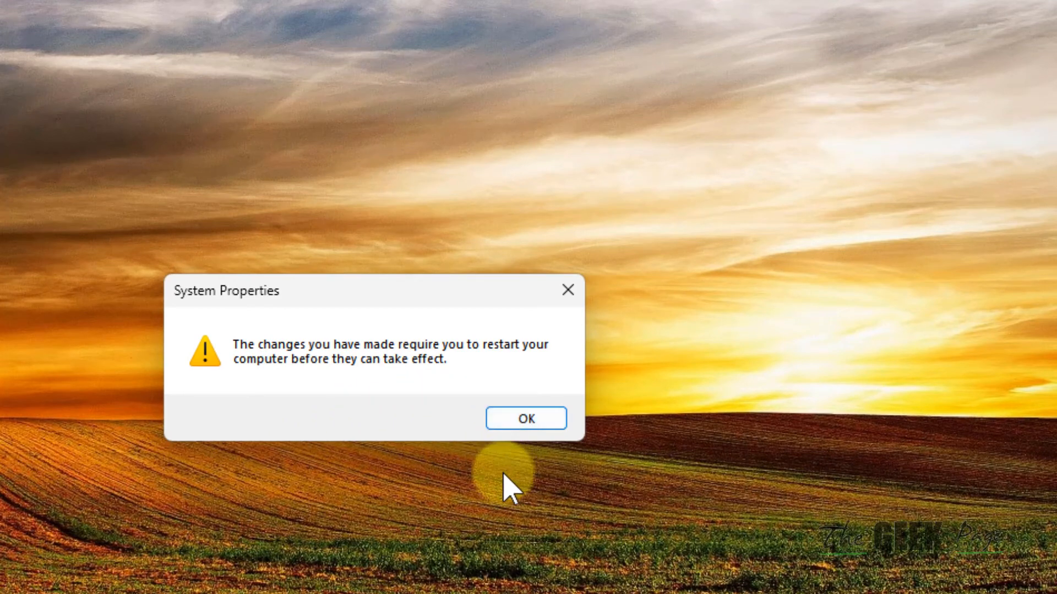